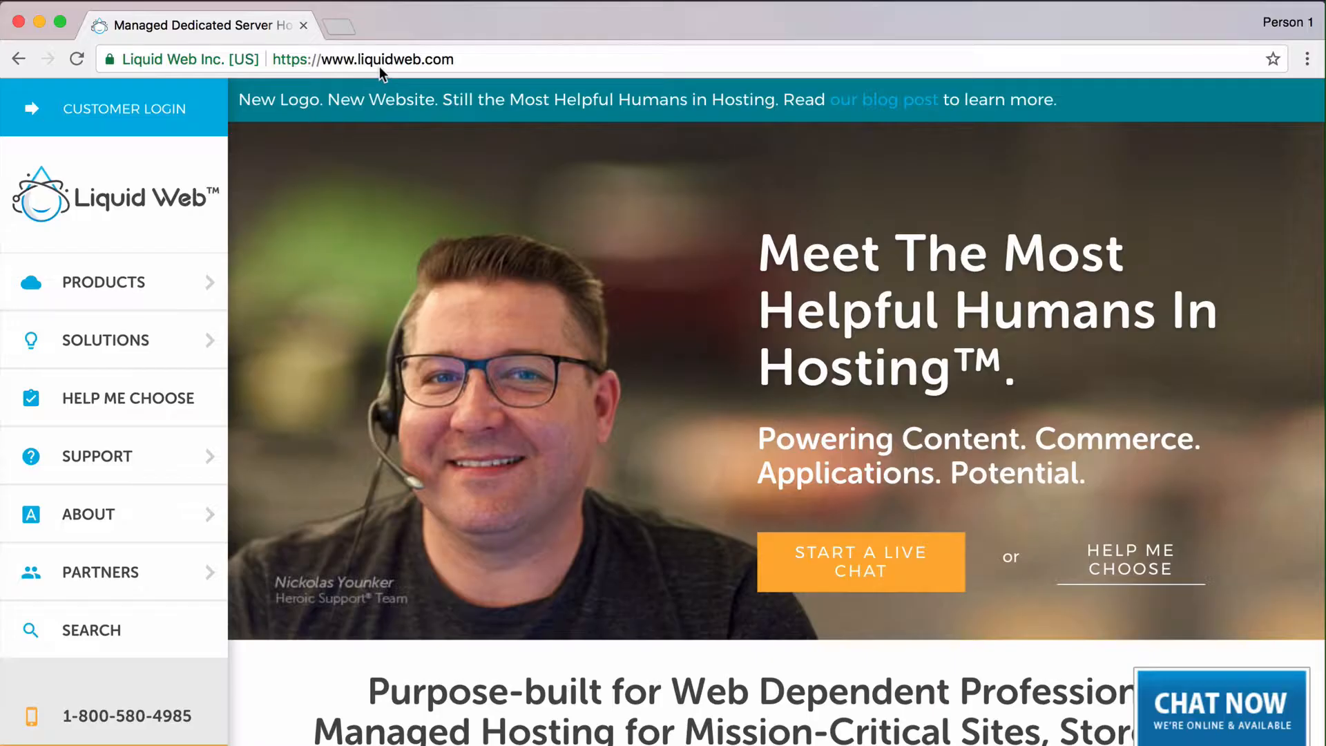
{"action": "mouse_move", "coordinate": [395, 70]}
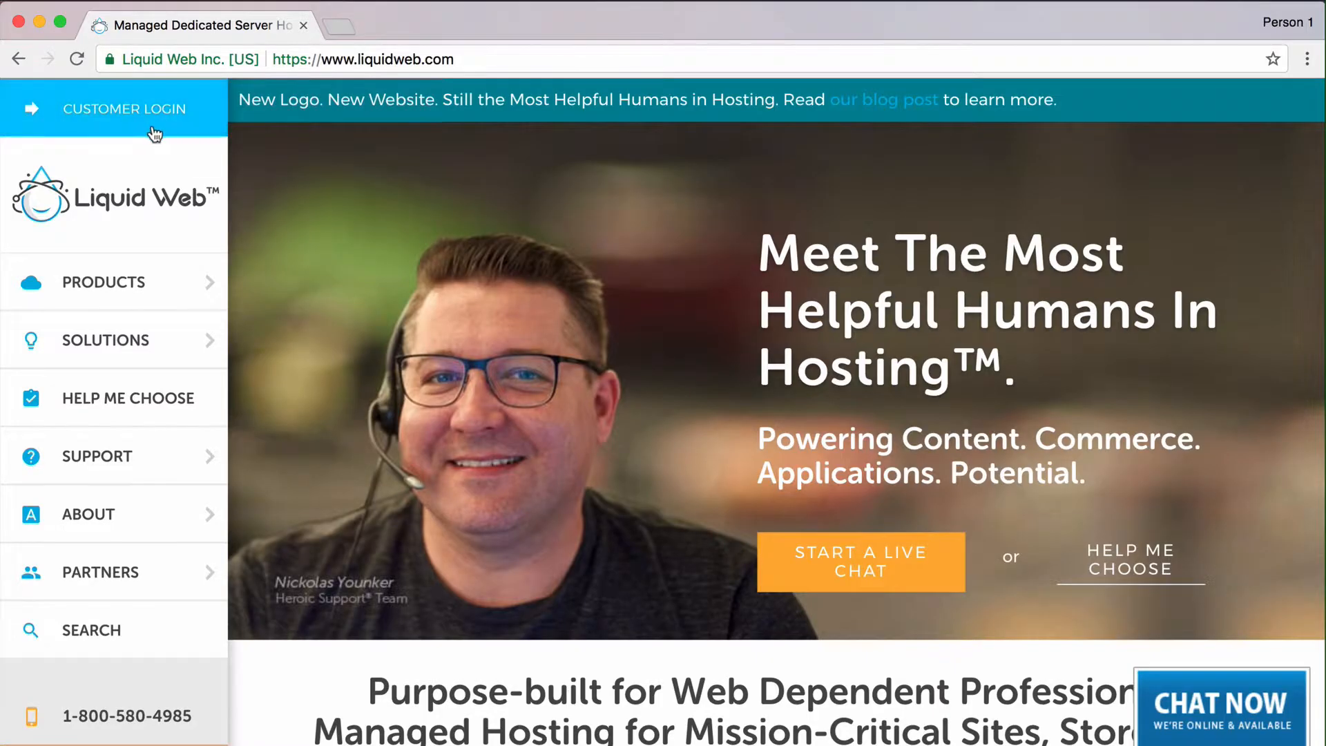
Go to the Liquid Web customer login page from the left sidebar.
{"action": "left_click", "coordinate": [123, 109]}
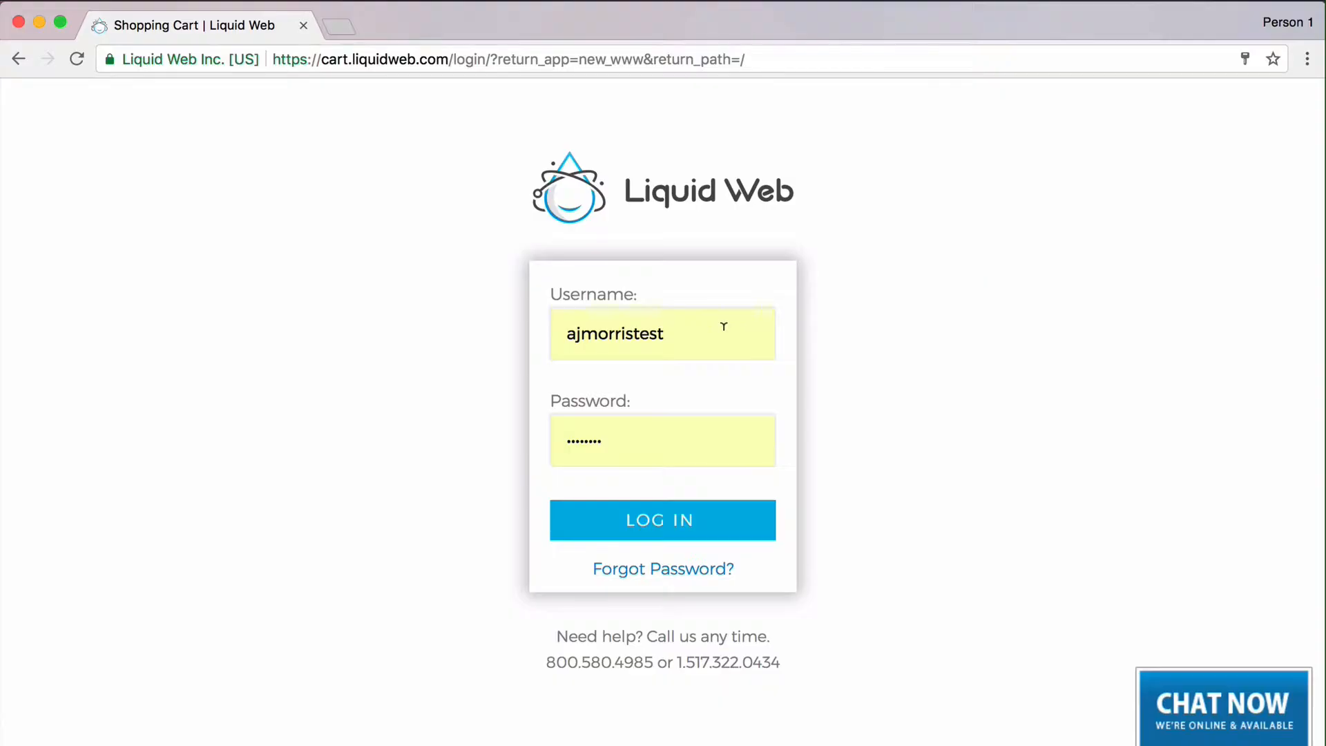
{"action": "left_click", "coordinate": [662, 520]}
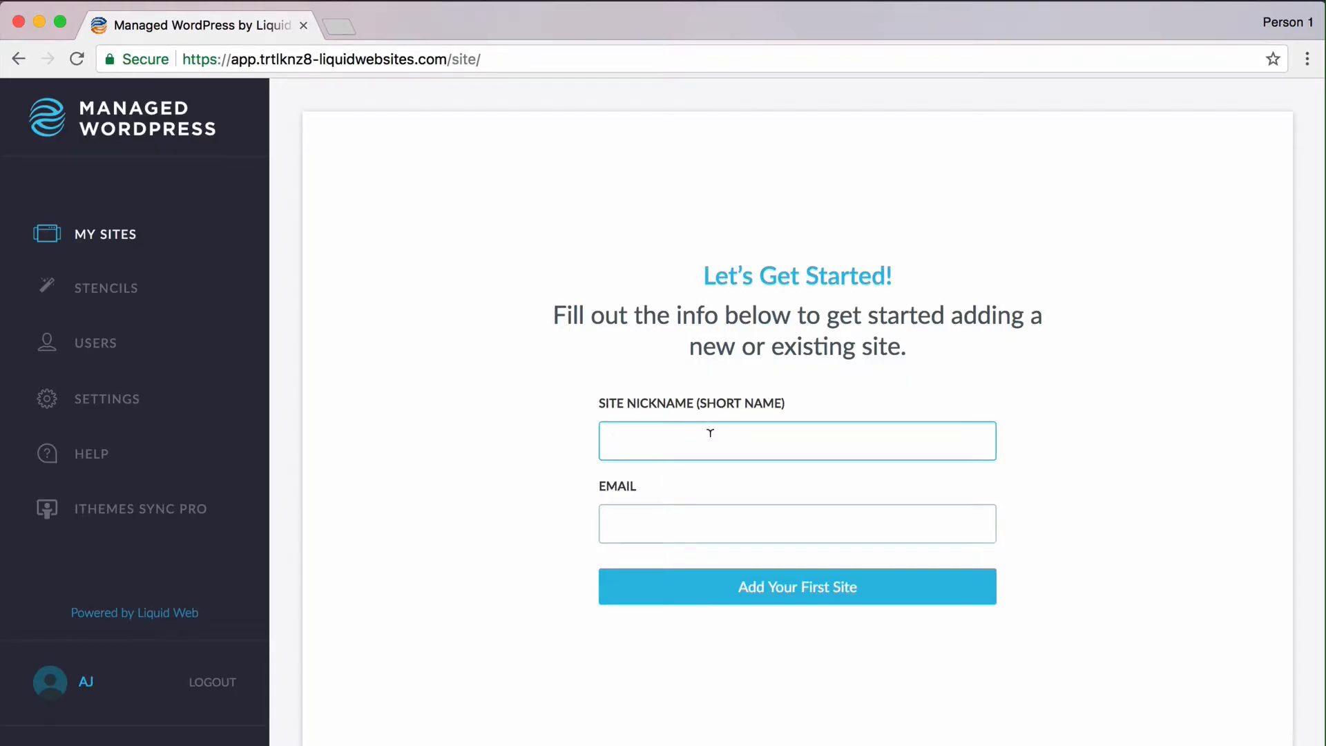
{"action": "type", "text": "wp"}
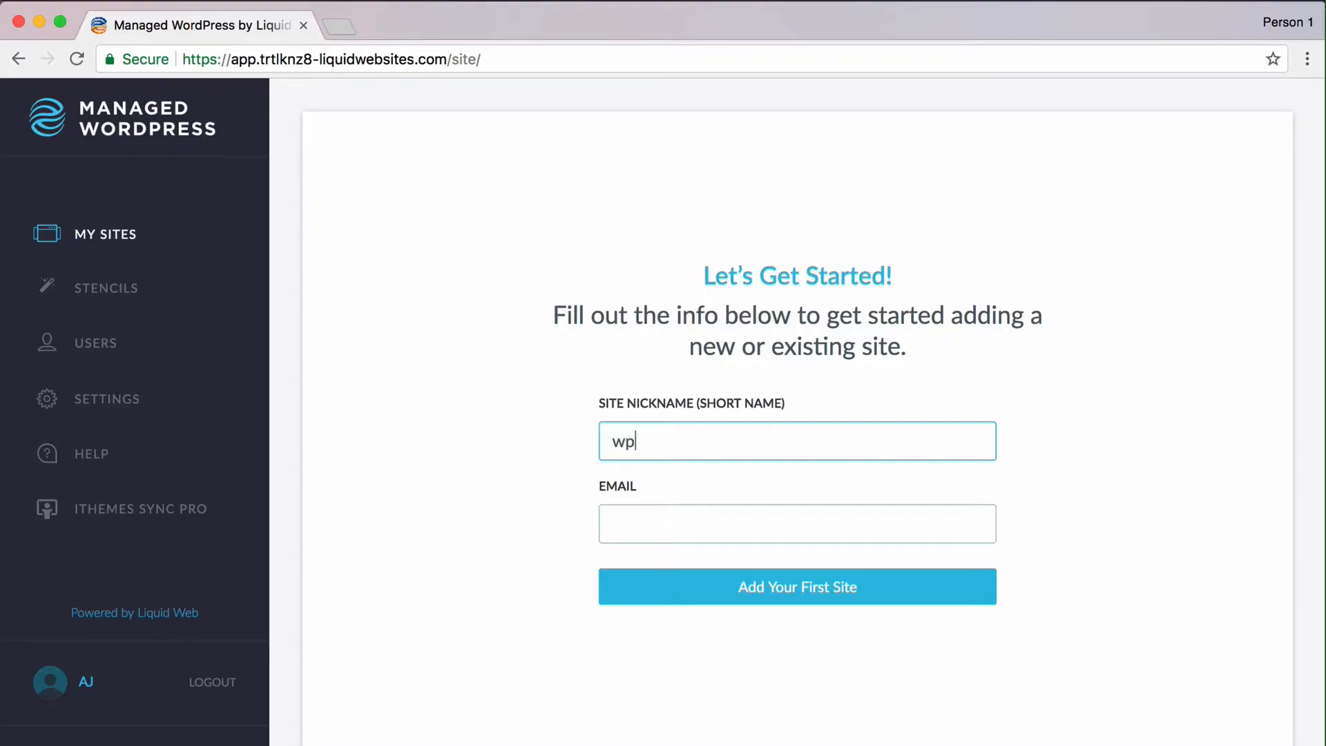
{"action": "type", "text": "oddjobs"}
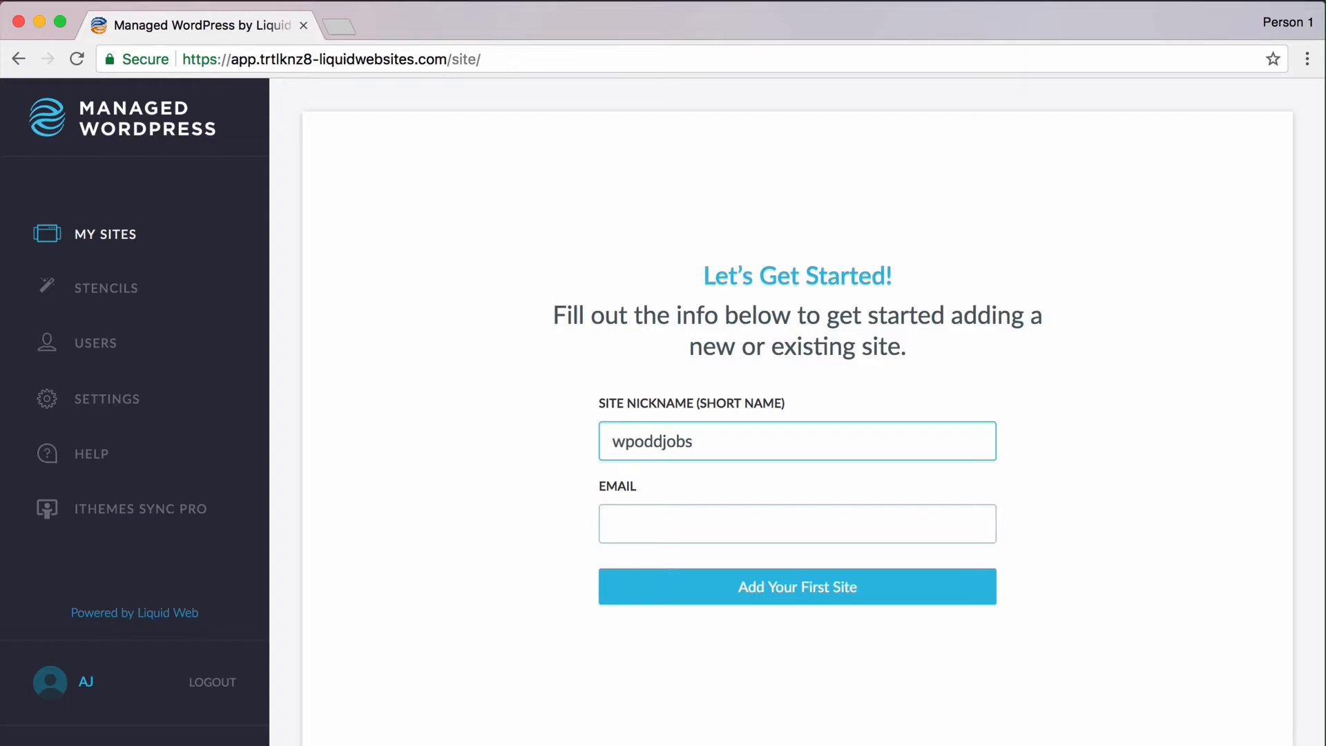
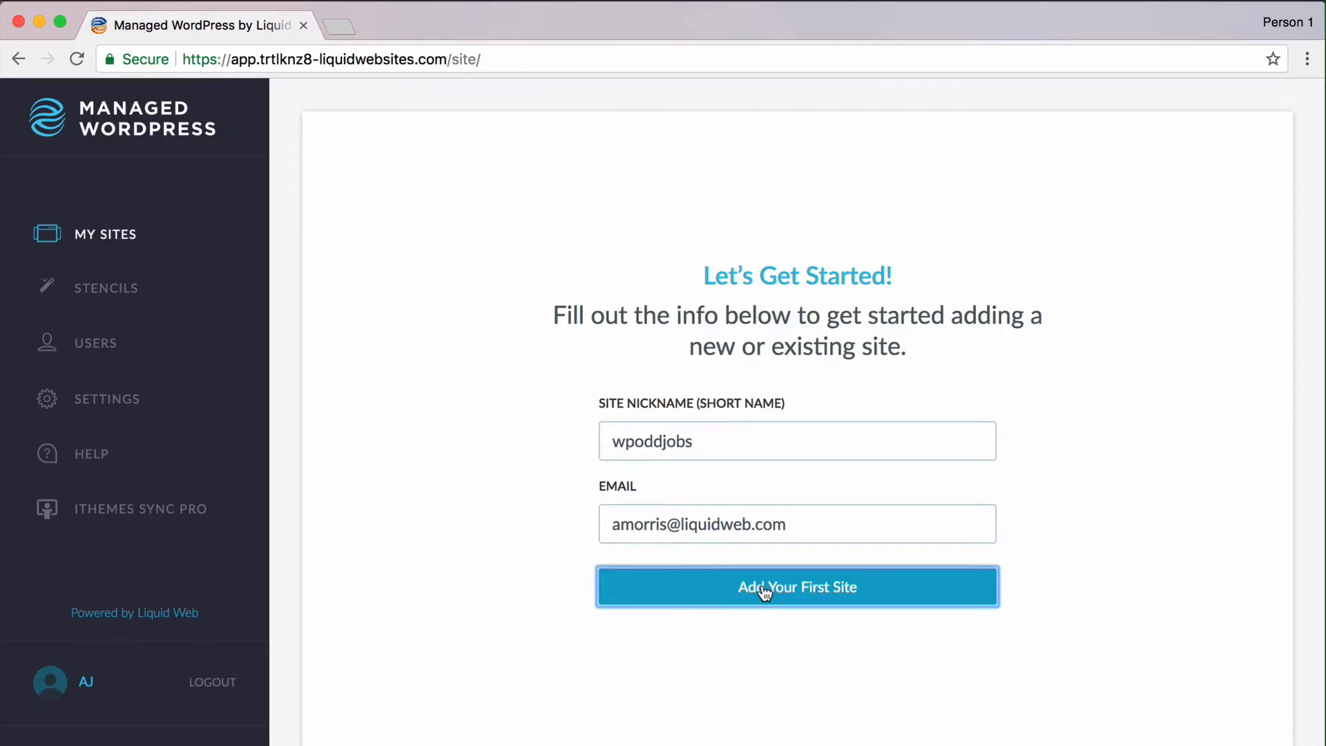
{"action": "left_click", "coordinate": [795, 586]}
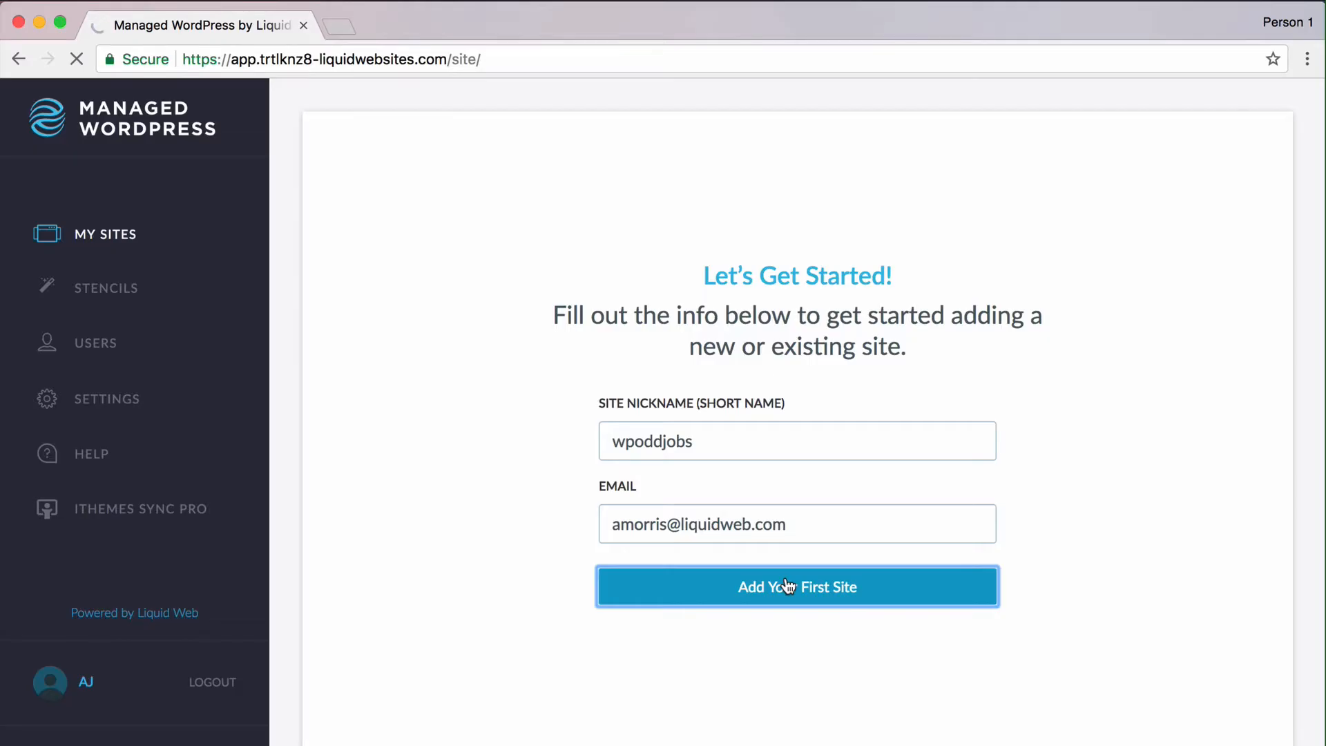
Wait for wpoddjobs to finish installing and appear under My Sites with WordPress 4.8.1.
{"action": "left_click", "coordinate": [795, 586]}
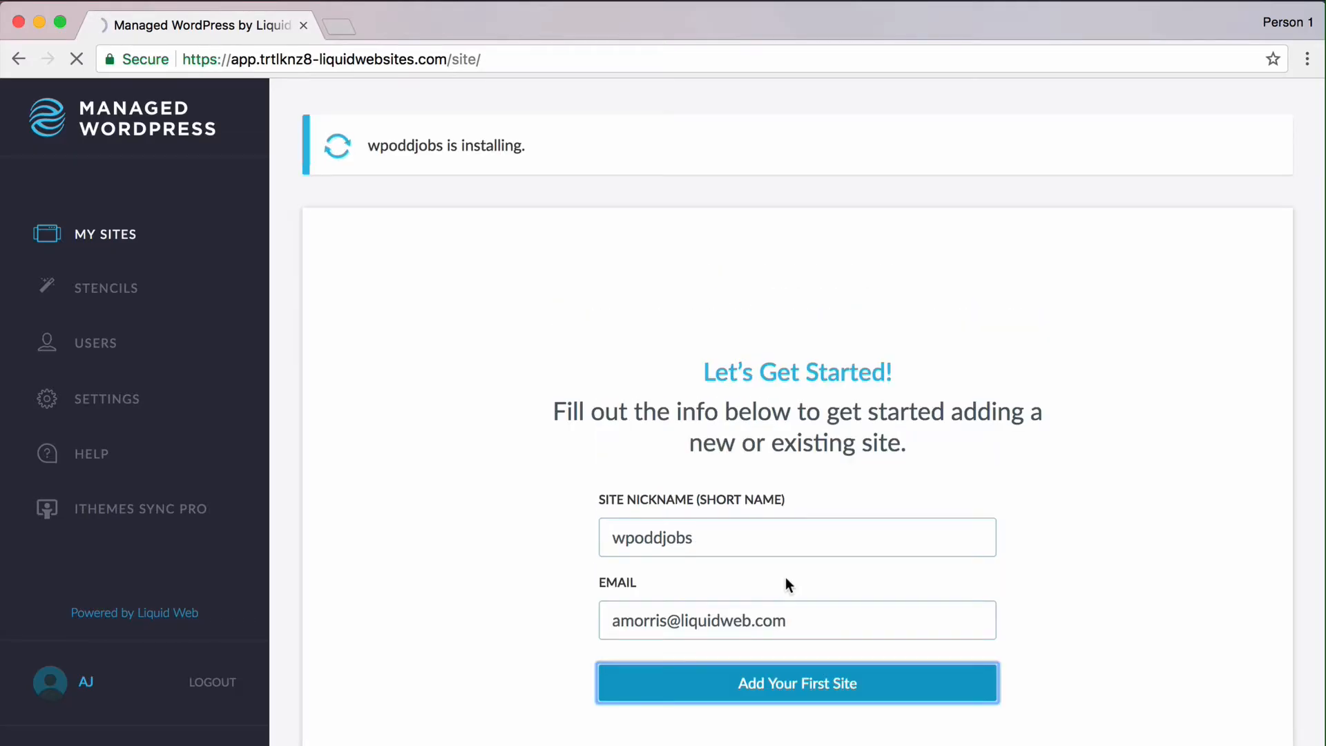
{"action": "left_click", "coordinate": [796, 683]}
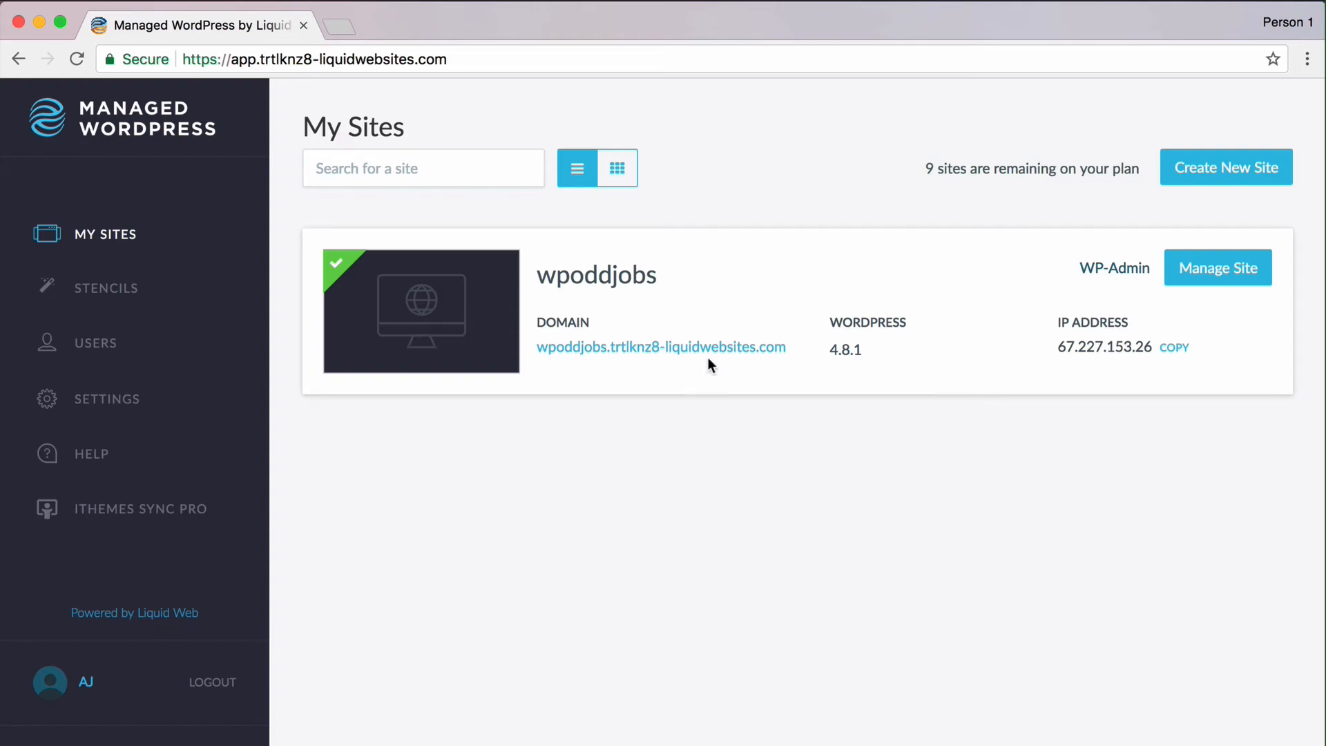
Open the wpoddjobs domain and scroll the homepage to view the Hello world! post.
{"action": "left_click", "coordinate": [660, 346]}
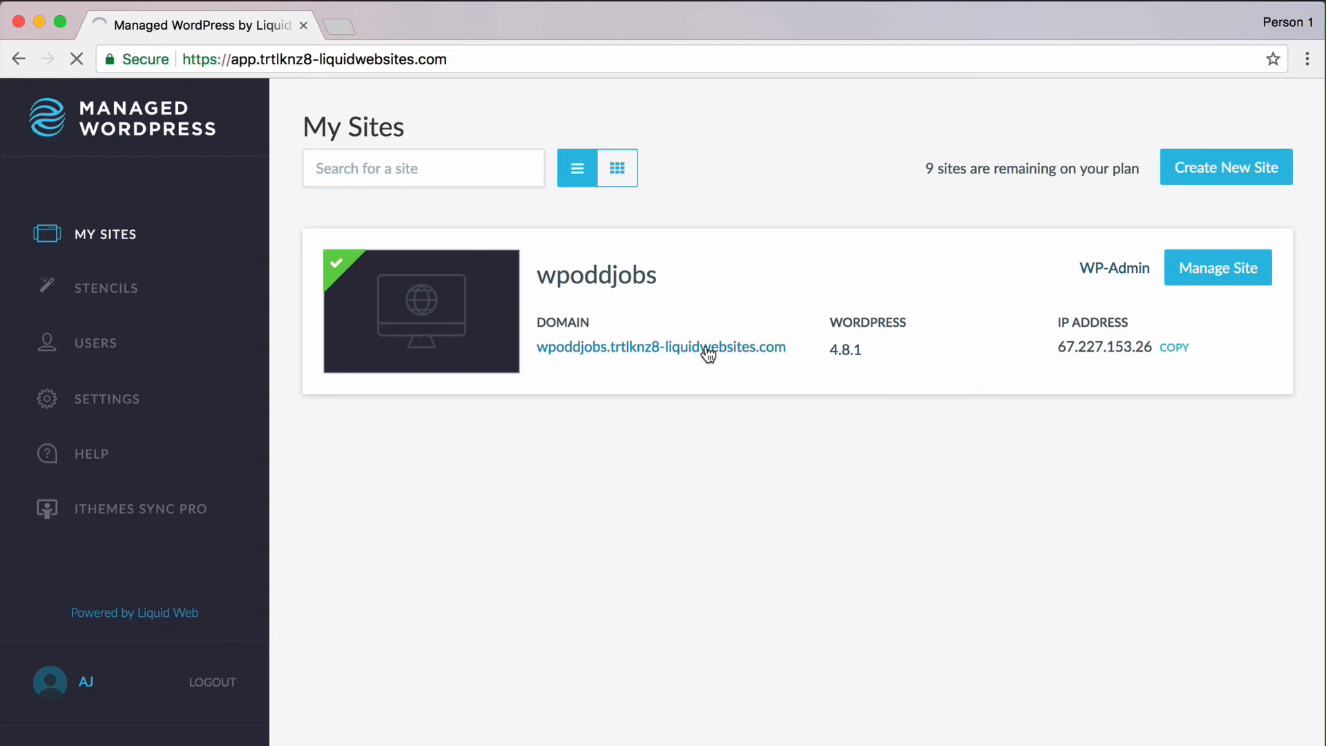
{"action": "left_click", "coordinate": [659, 346]}
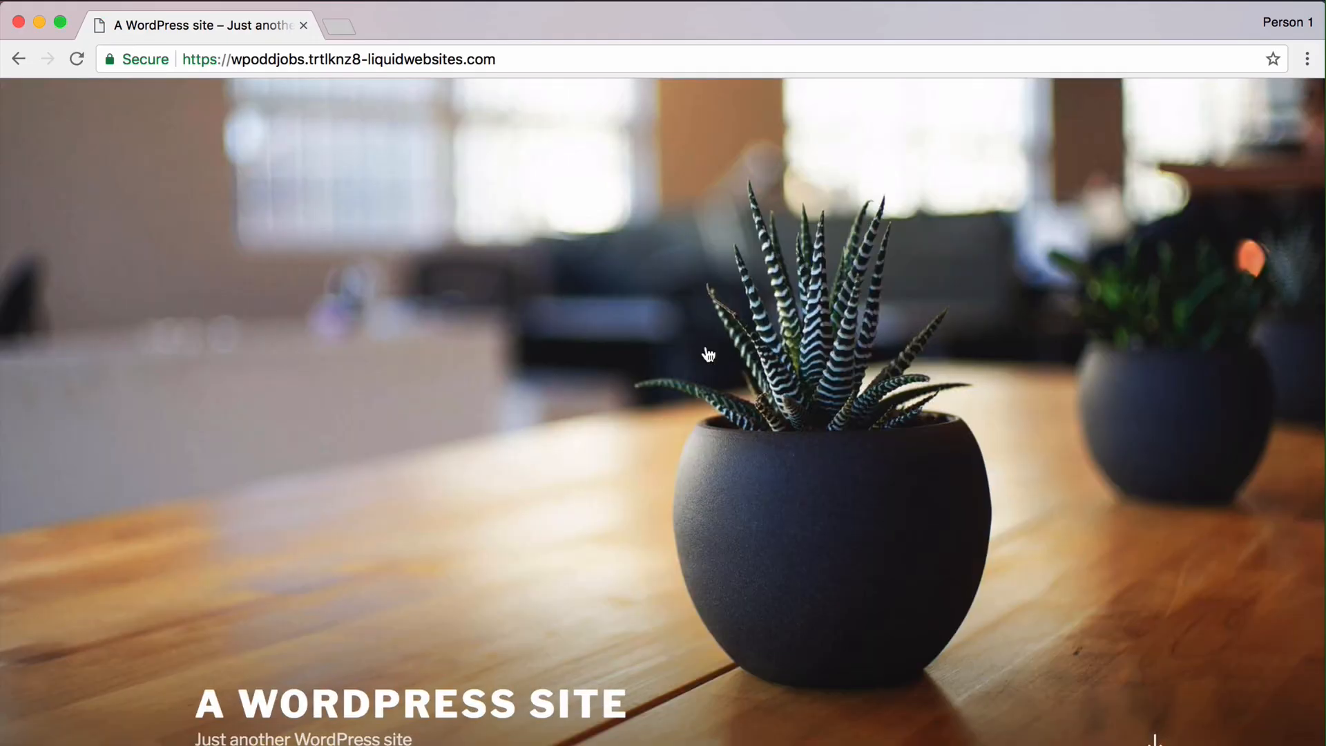
{"action": "scroll", "scroll_direction": "down", "scroll_amount": 3}
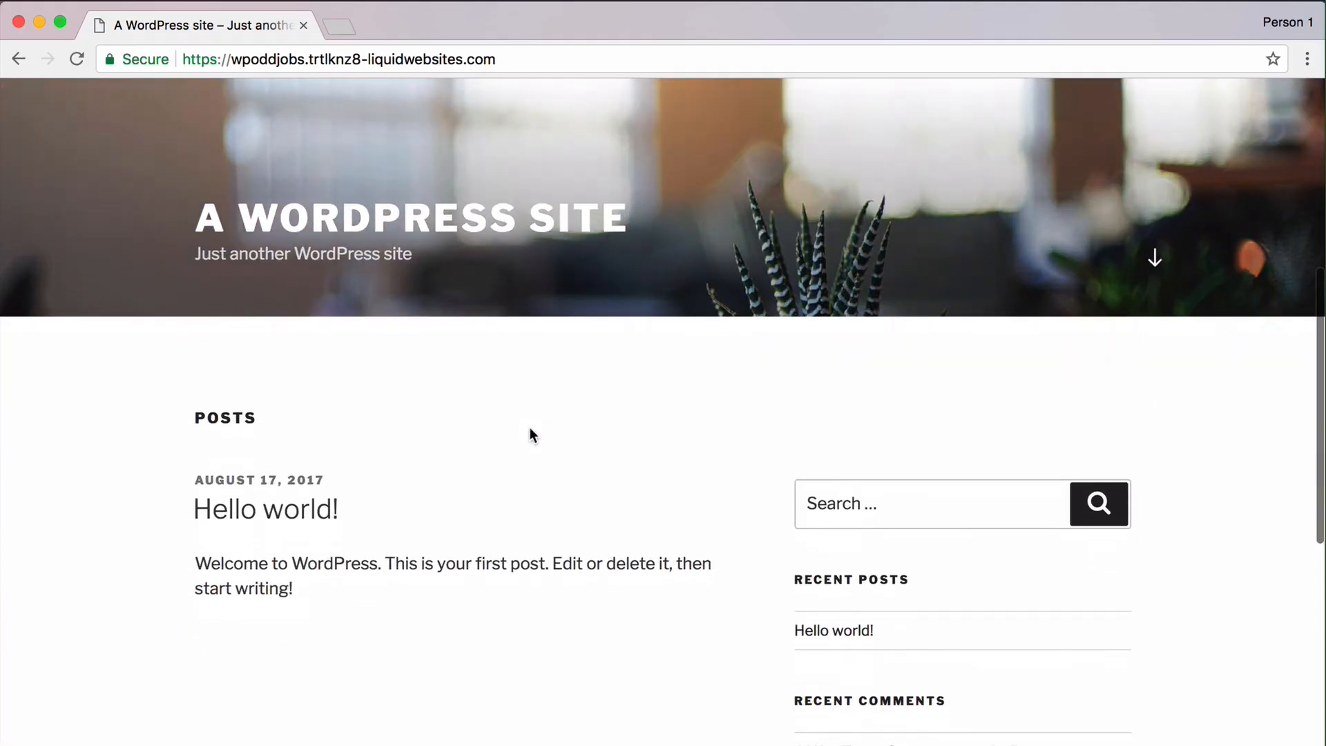
{"action": "scroll", "scroll_direction": "down", "scroll_amount": 3}
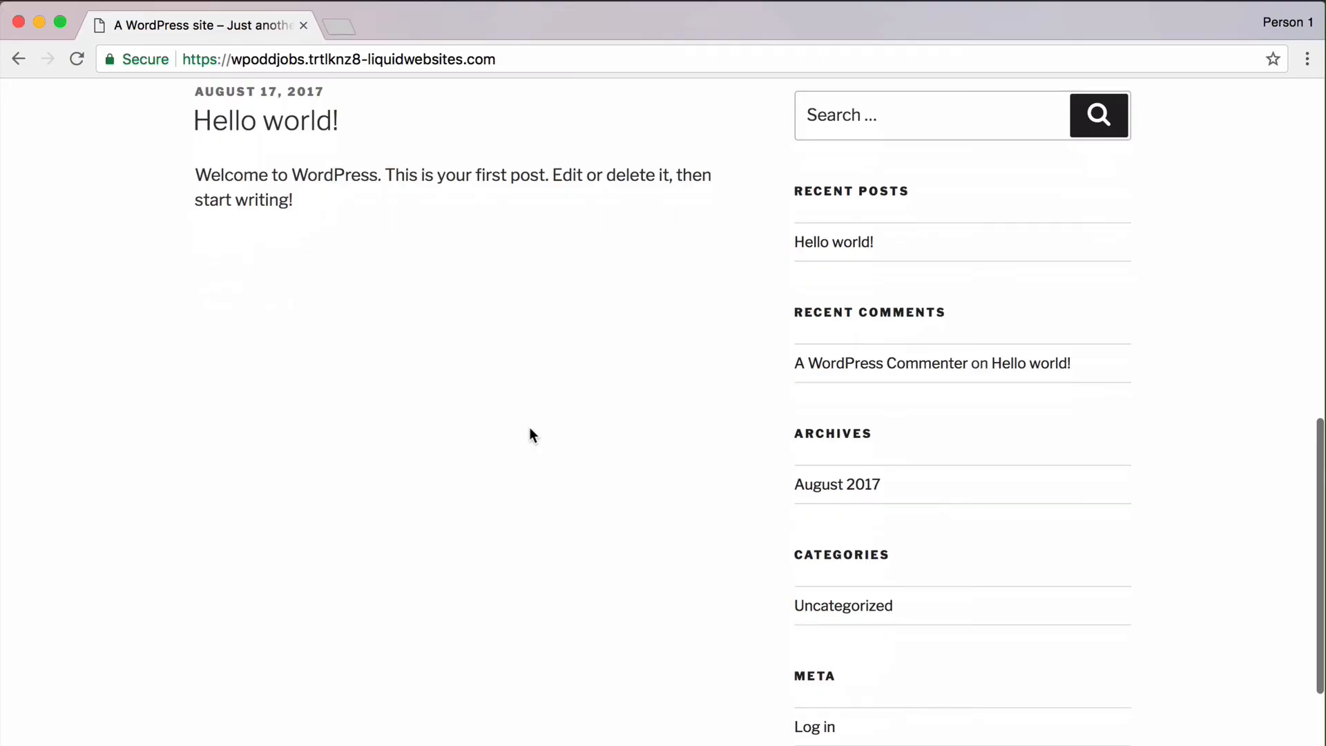